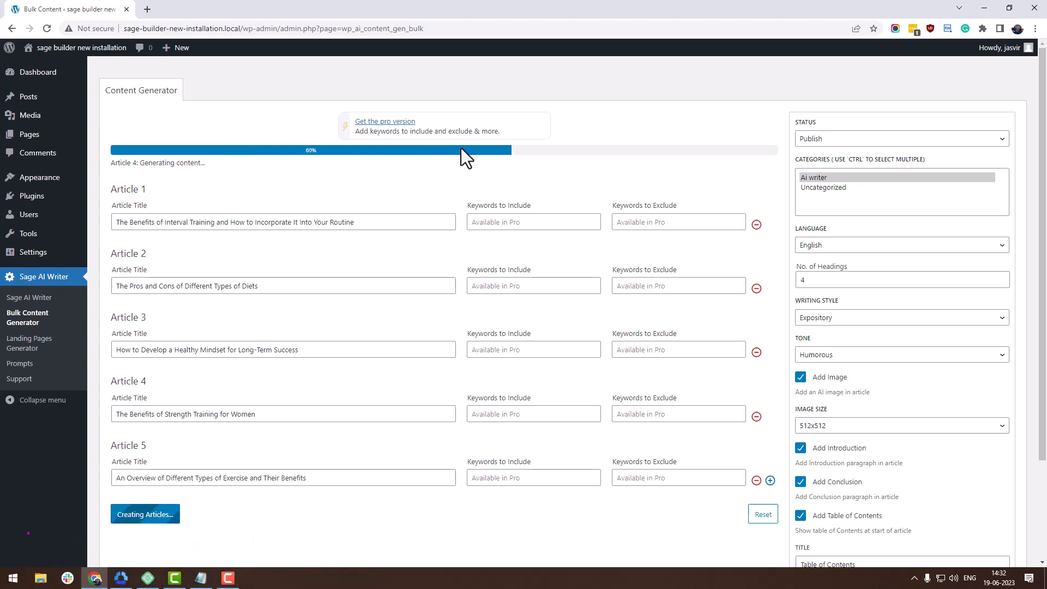
Leave the bulk content generator and return to the WordPress admin dashboard
click(37, 72)
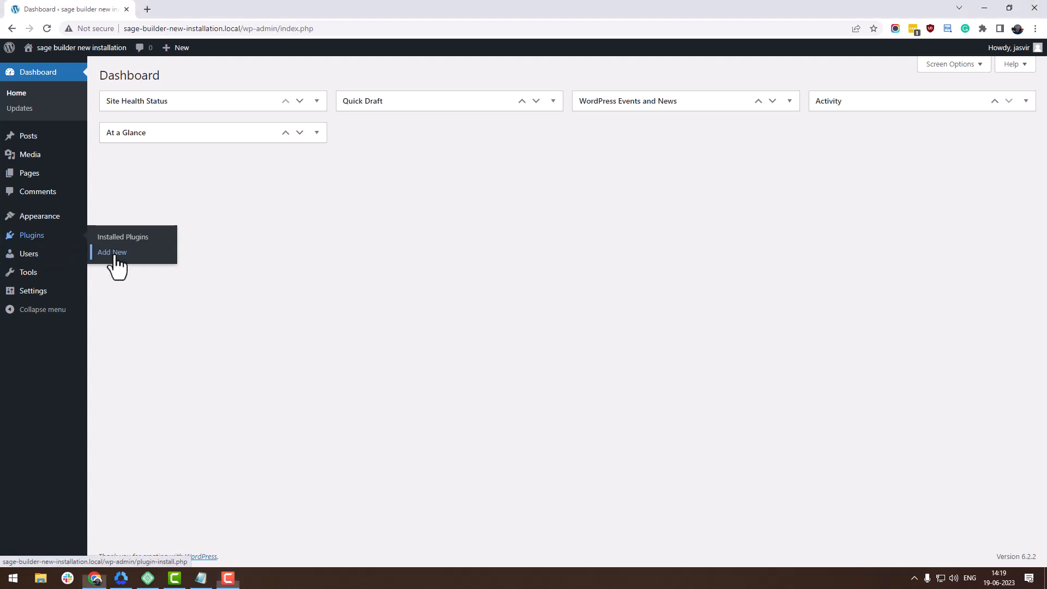
Search for 'Sage AI Content Writer' under Add New Plugins, then install and activate it
click(111, 252)
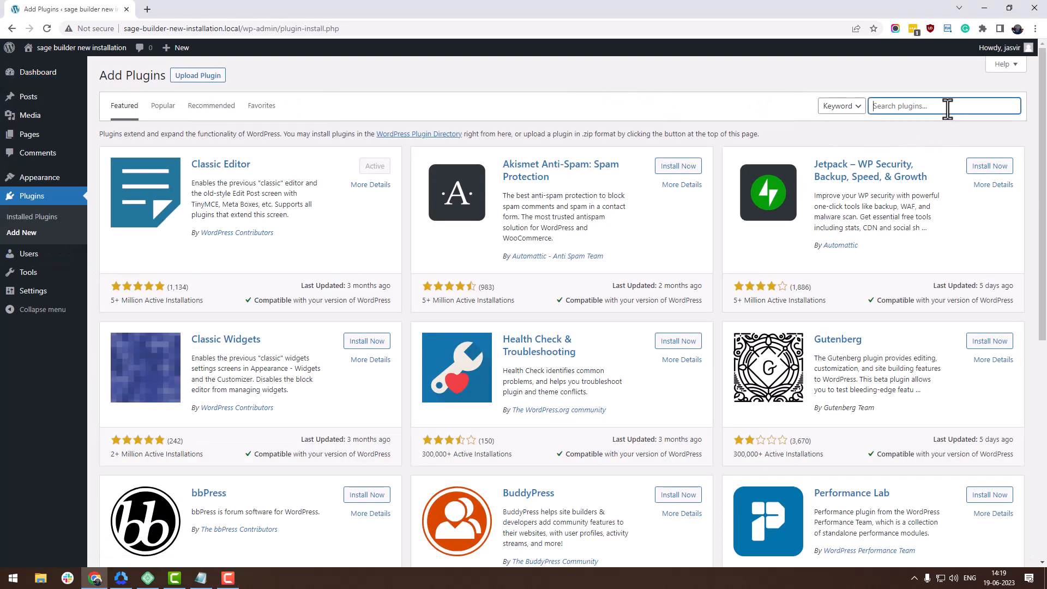
text(Sage AI Content Writer)
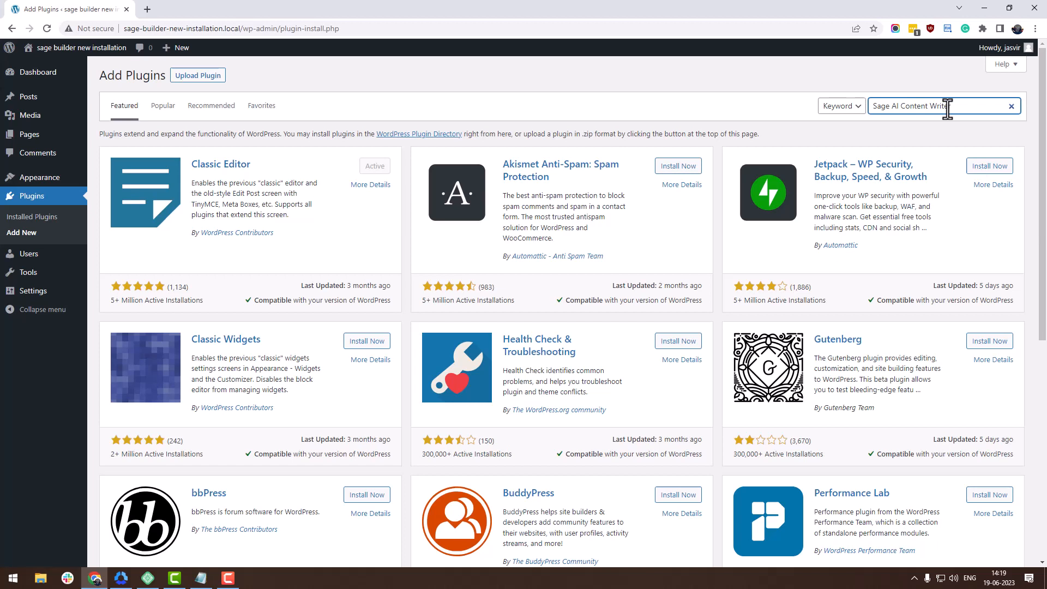
key(Return)
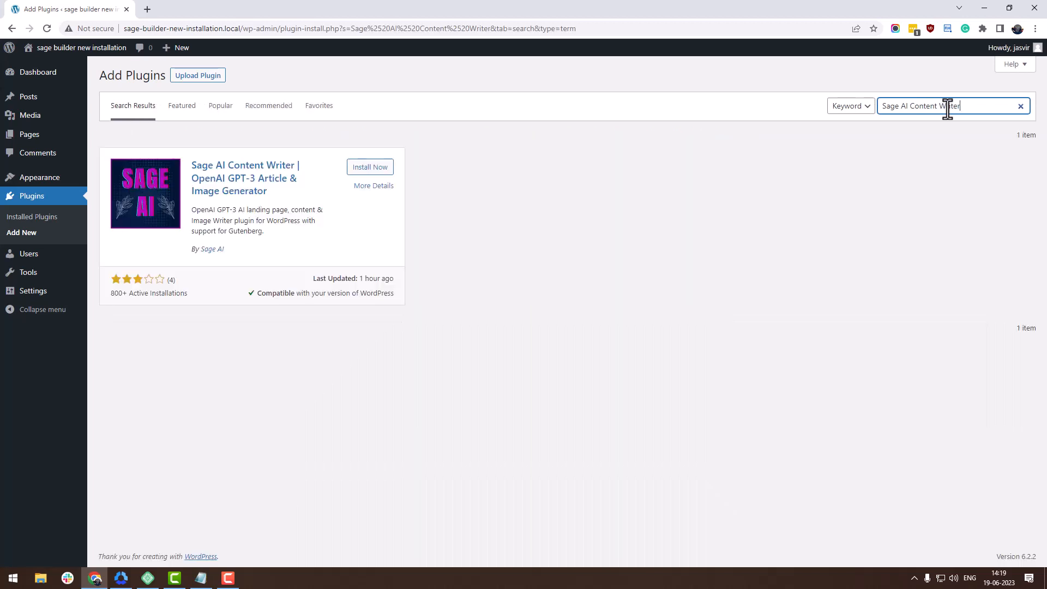
click(369, 166)
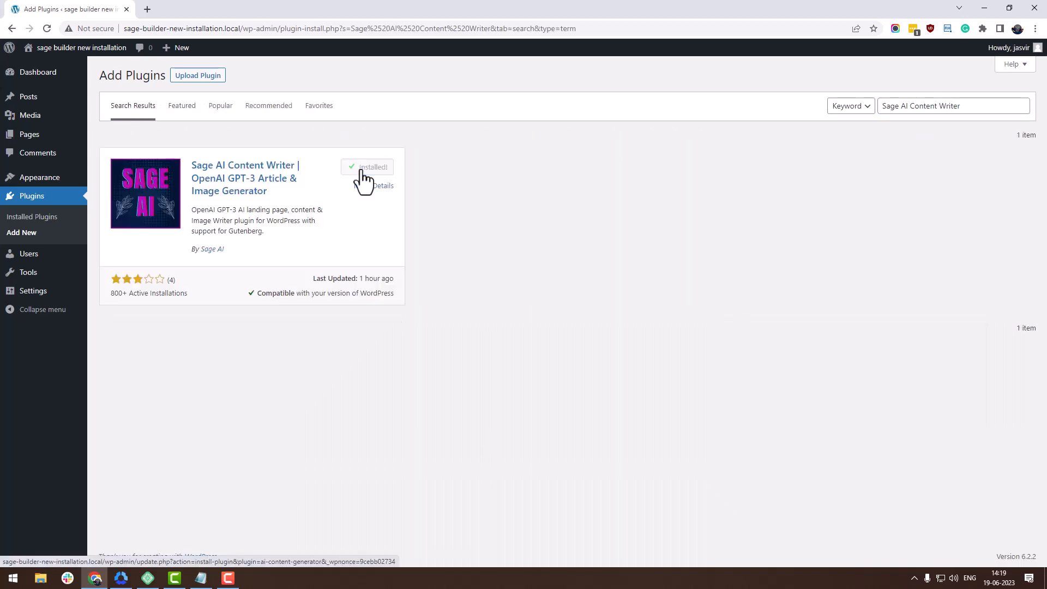
click(372, 167)
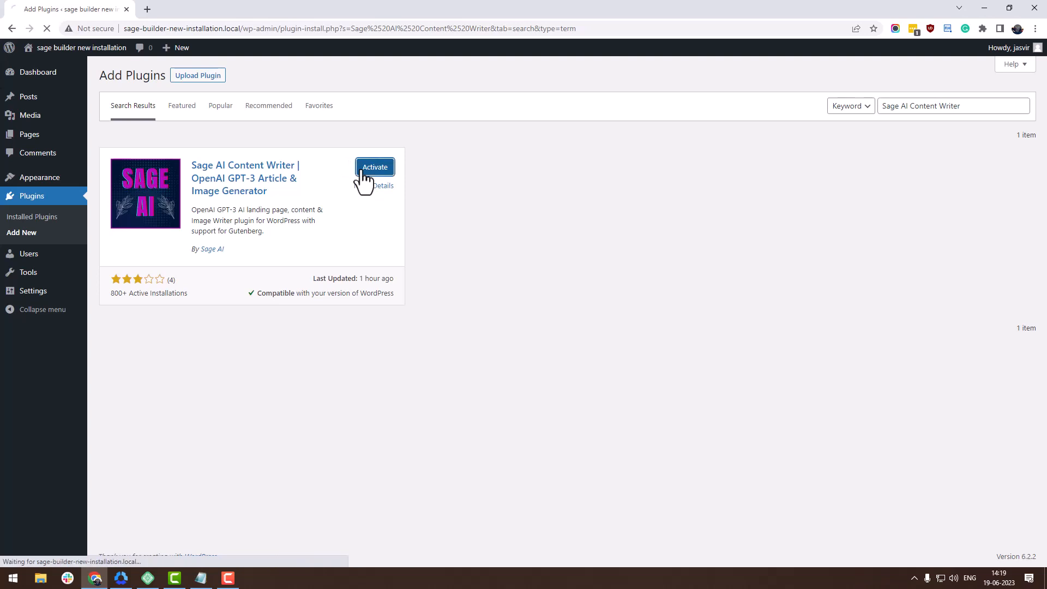
click(375, 167)
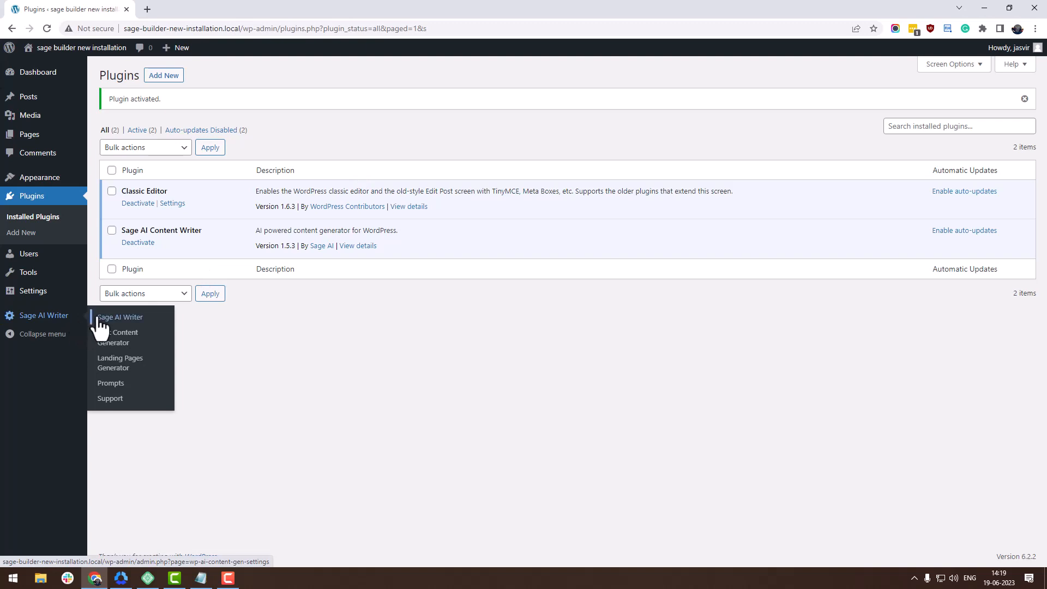
Enter the OpenAI API key in the Sage AI Writer settings and save the changes
click(124, 337)
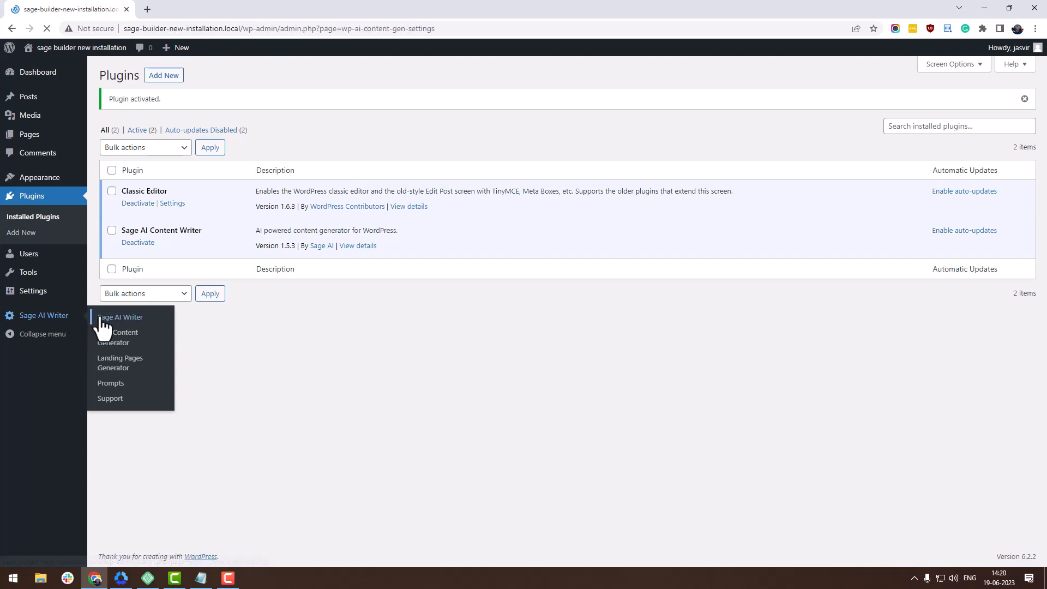
click(120, 318)
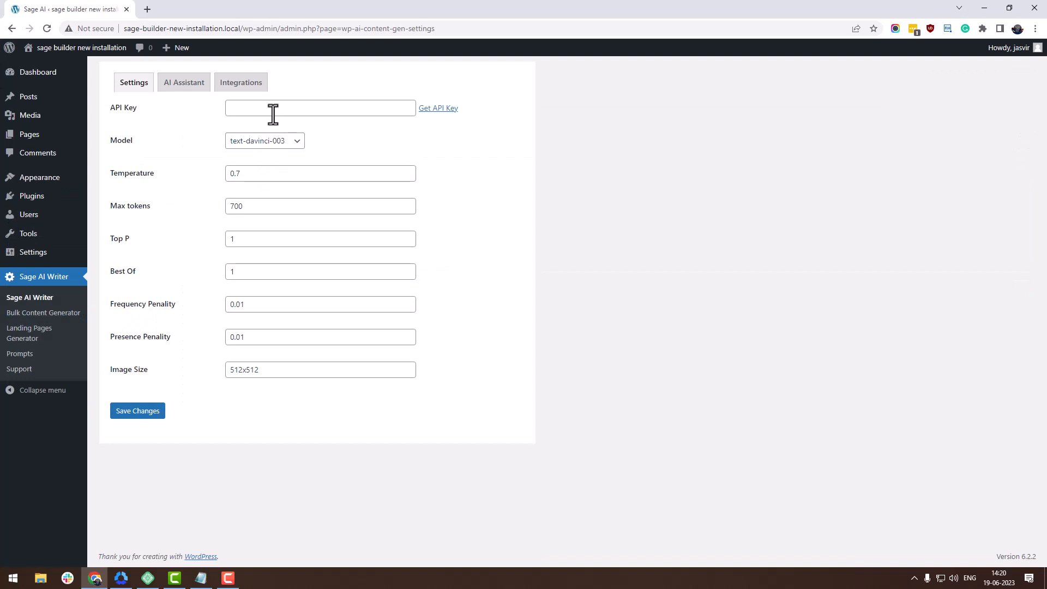
click(320, 107)
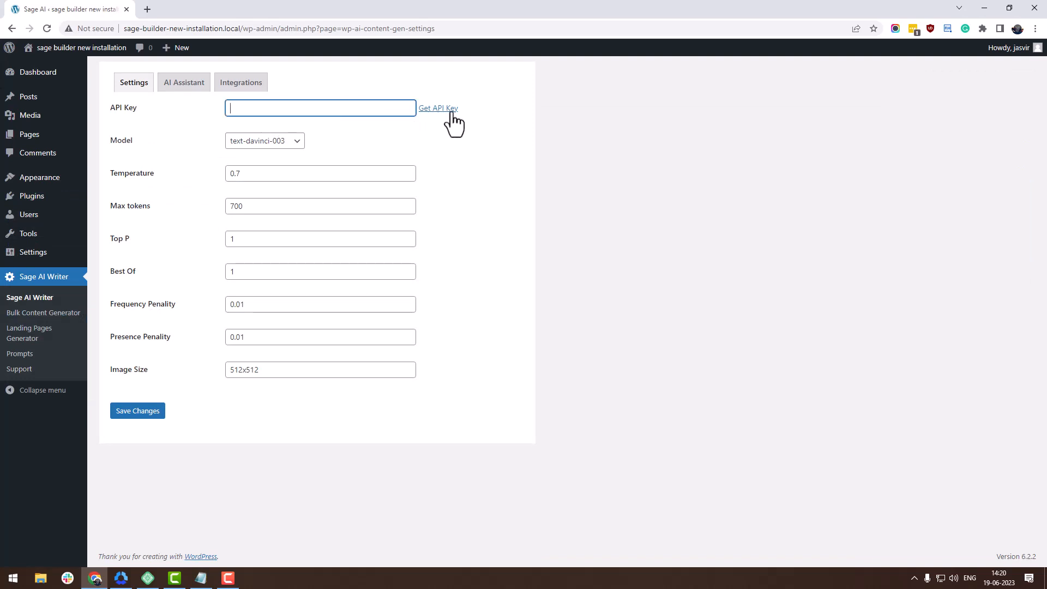
mouse_move(374, 107)
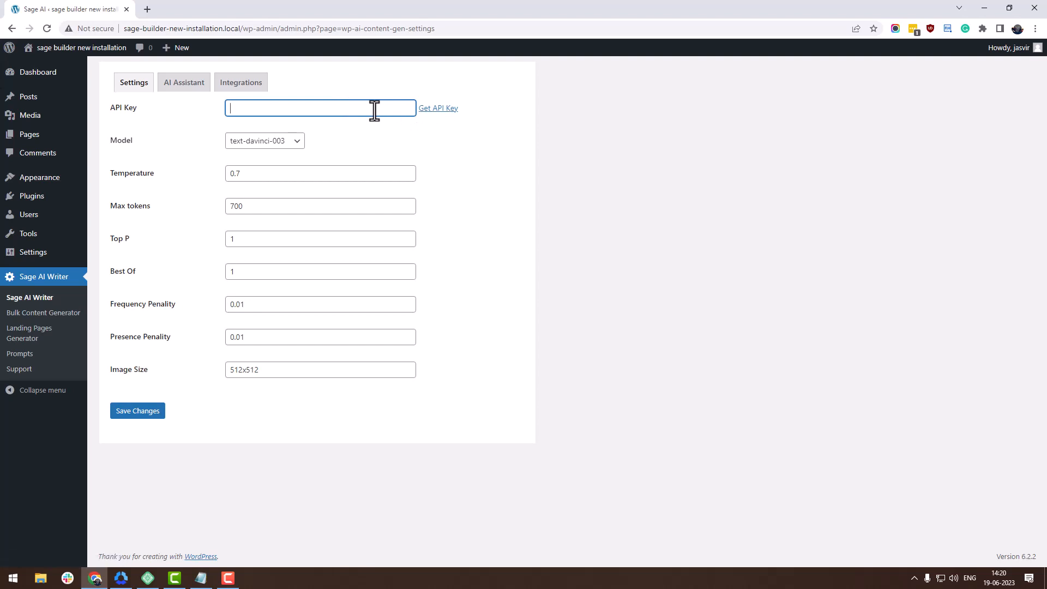
text(Jag)
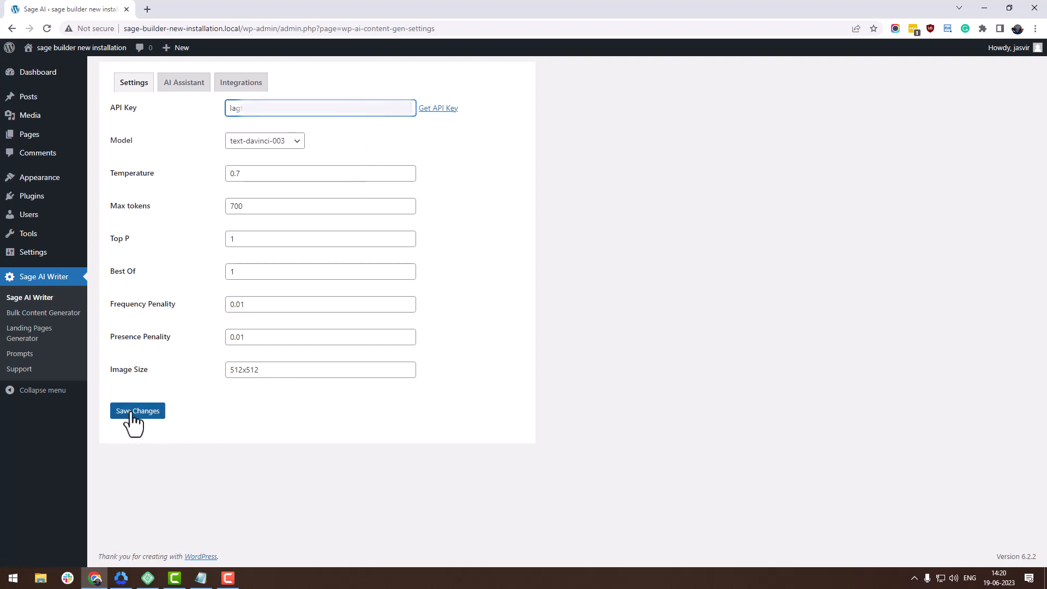
click(137, 410)
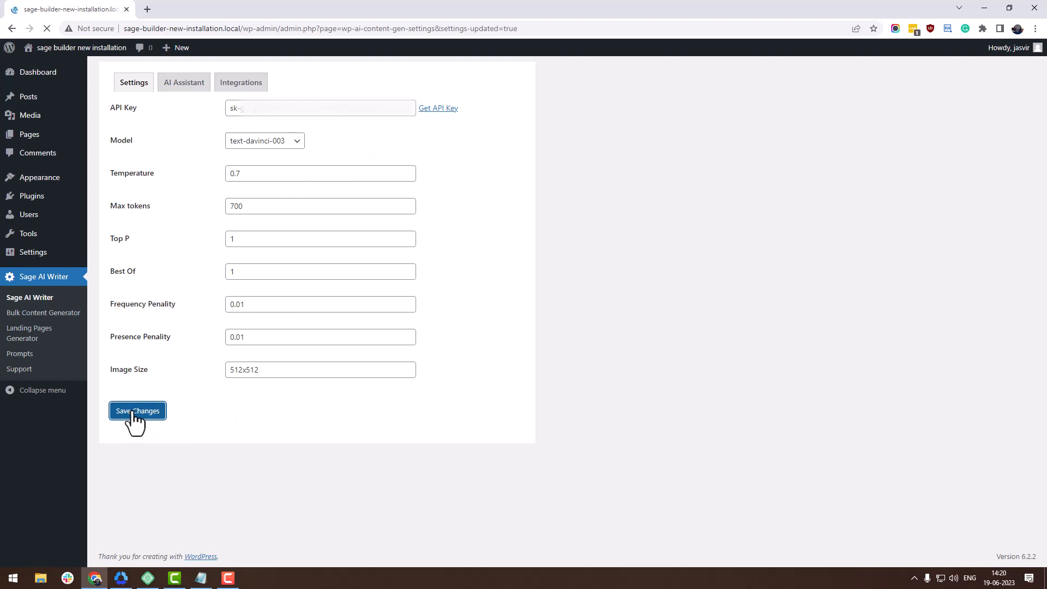
click(137, 410)
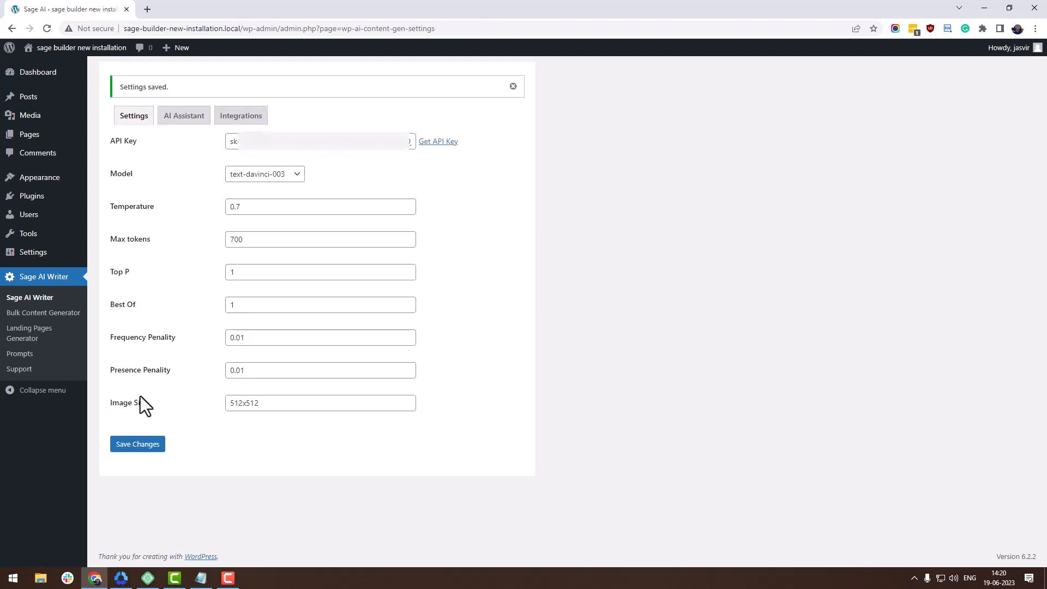
click(19, 353)
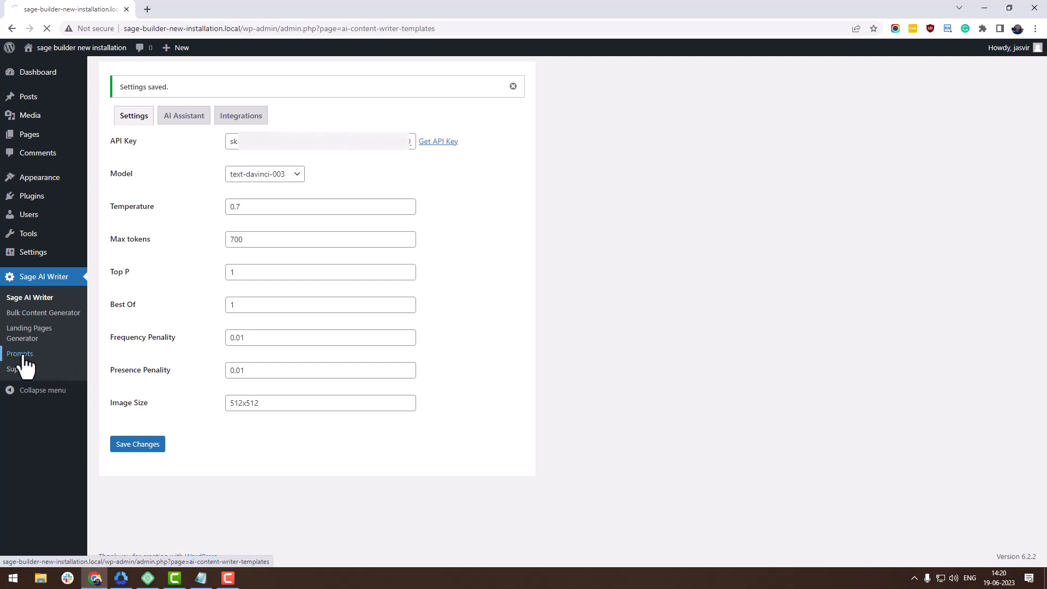
Write an 'Informative' command in Sage AI Writer Prompts and generate five fitness blog ideas
click(20, 354)
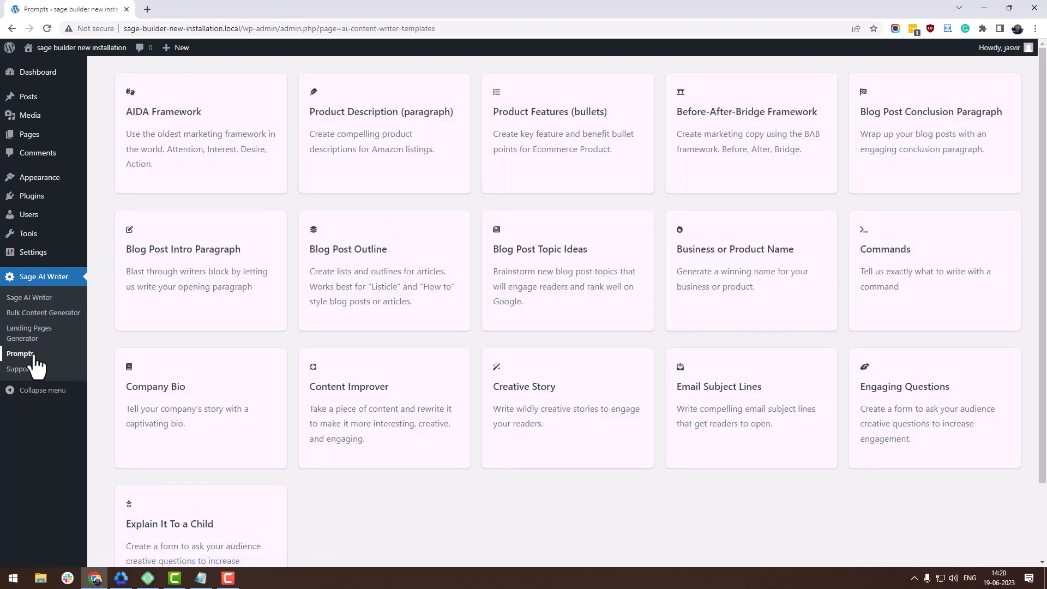
mouse_move(869, 230)
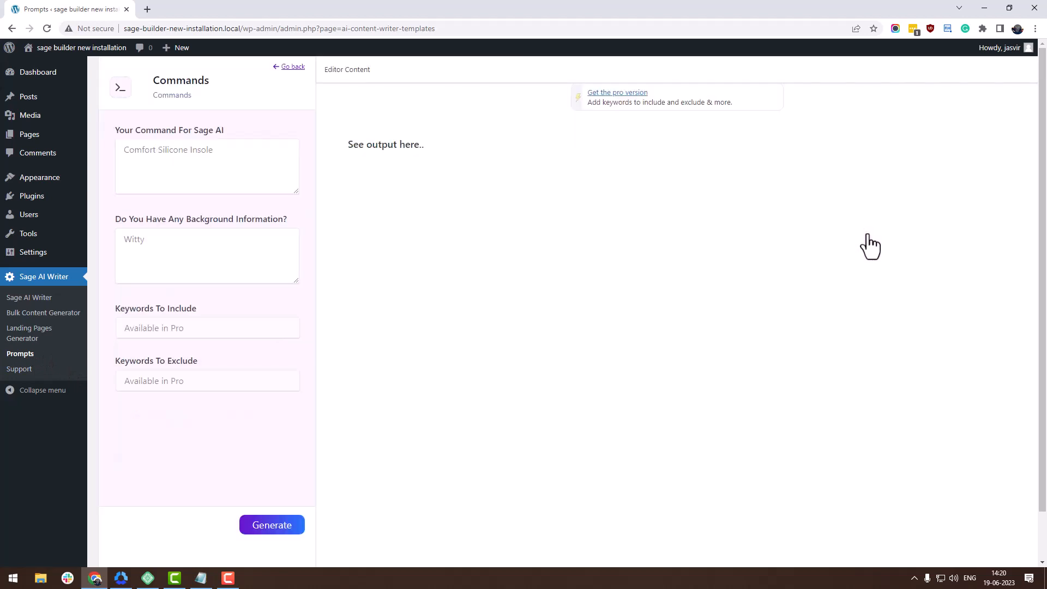
click(208, 166)
text(5 Blog post ideas for health and fitness blog)
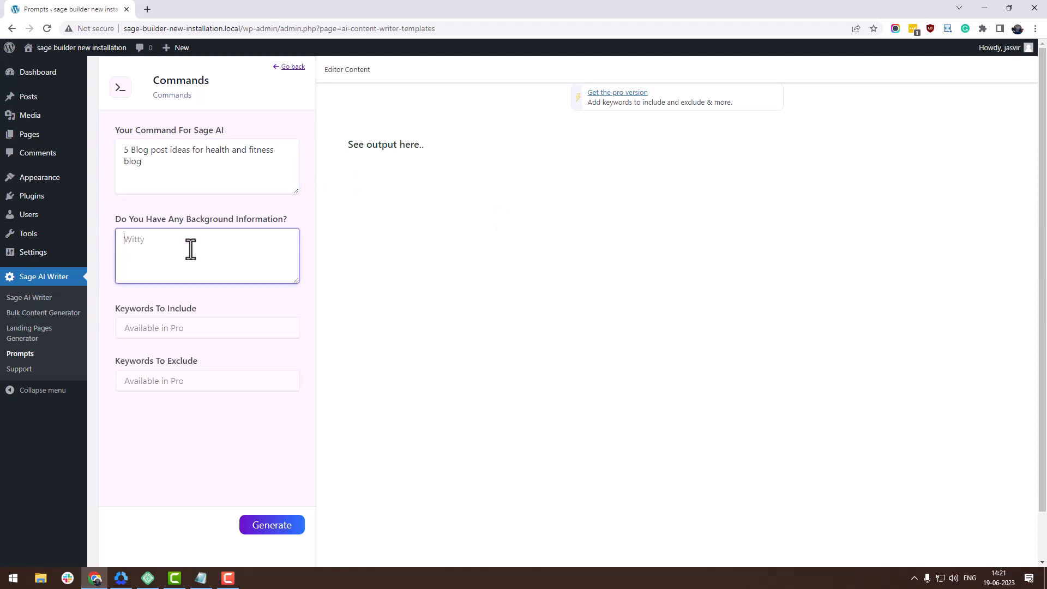
text(Inform)
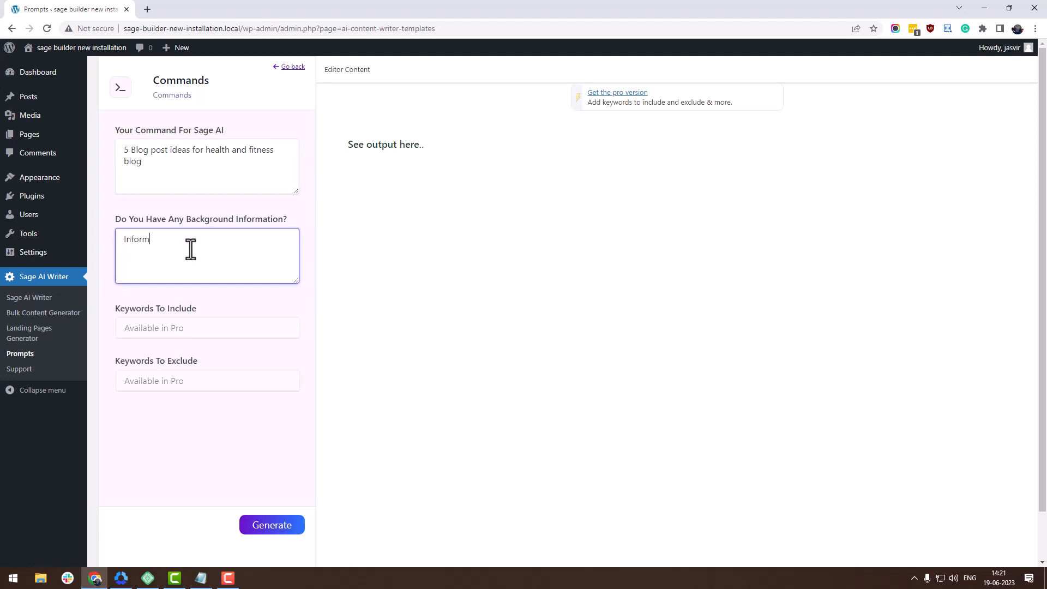
text(ative)
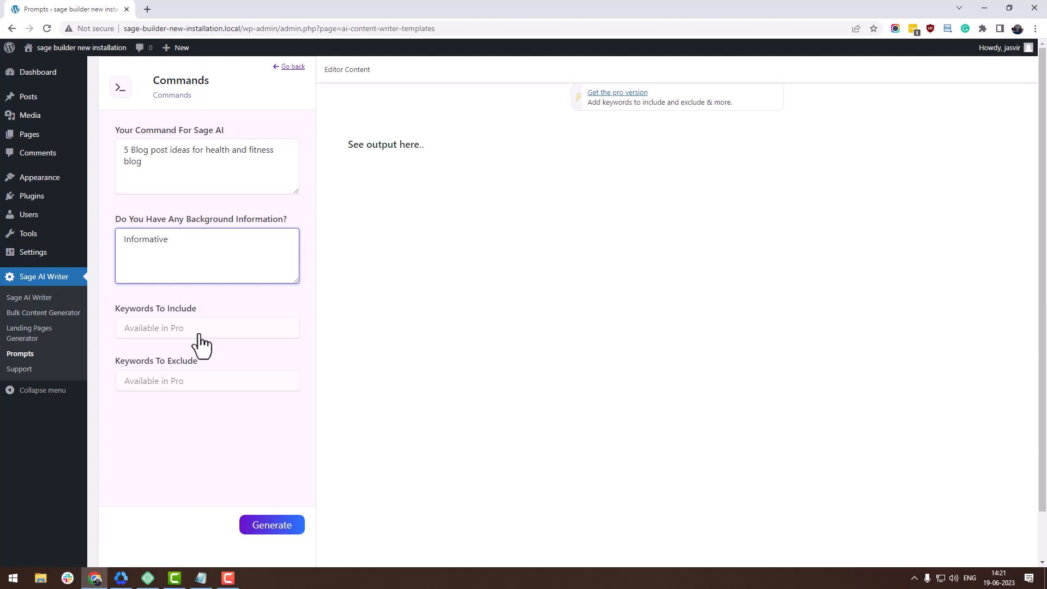
click(271, 524)
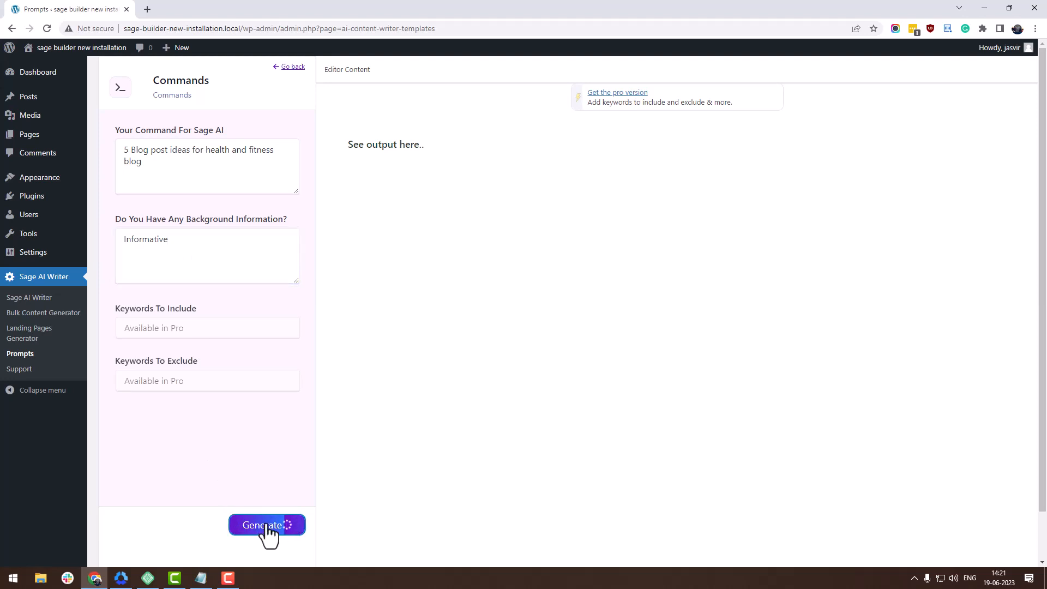
click(266, 524)
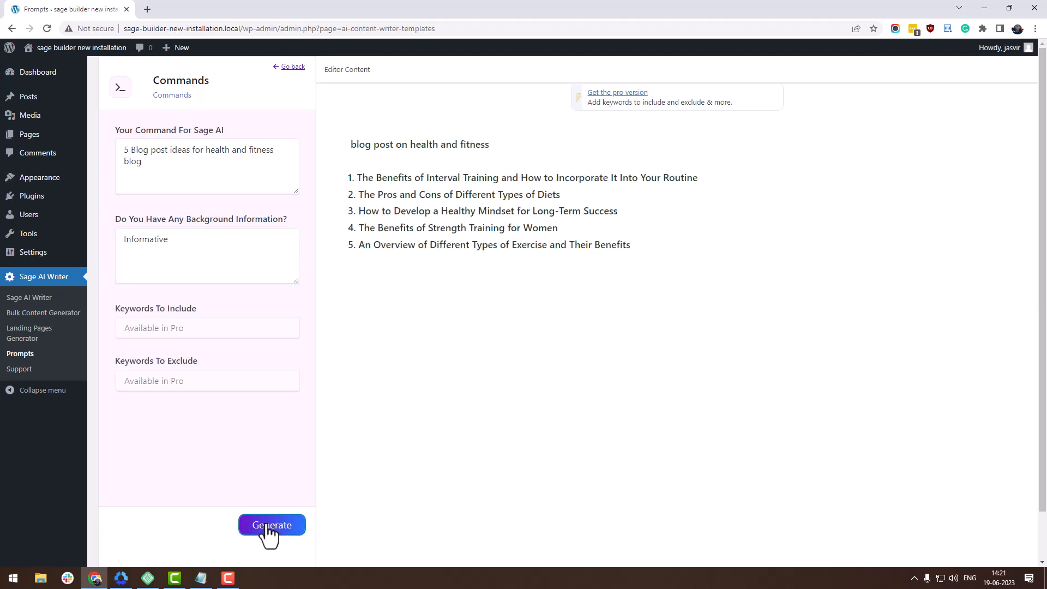
mouse_move(625, 227)
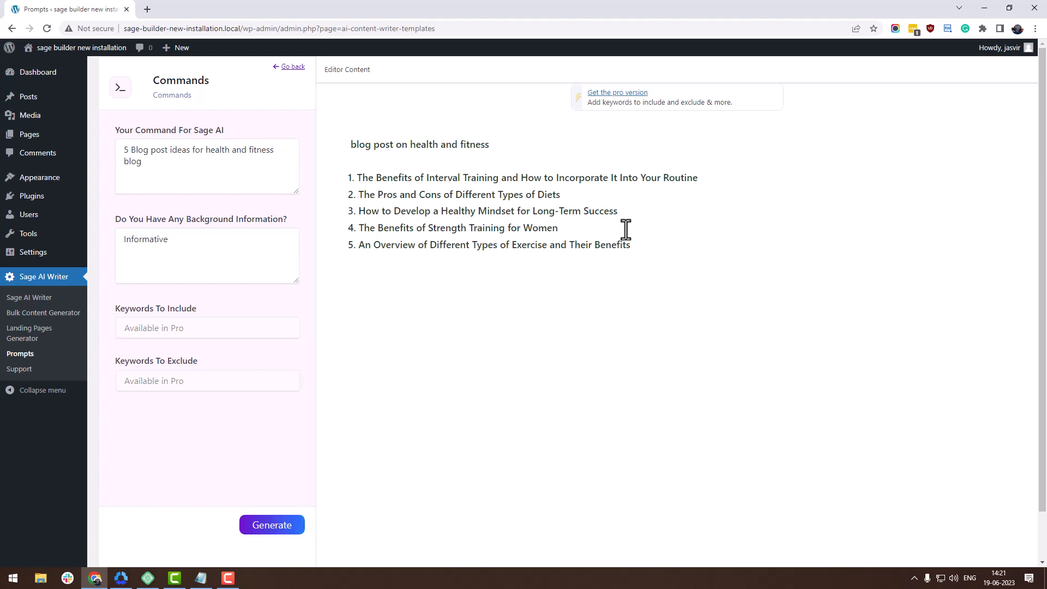
mouse_move(576, 229)
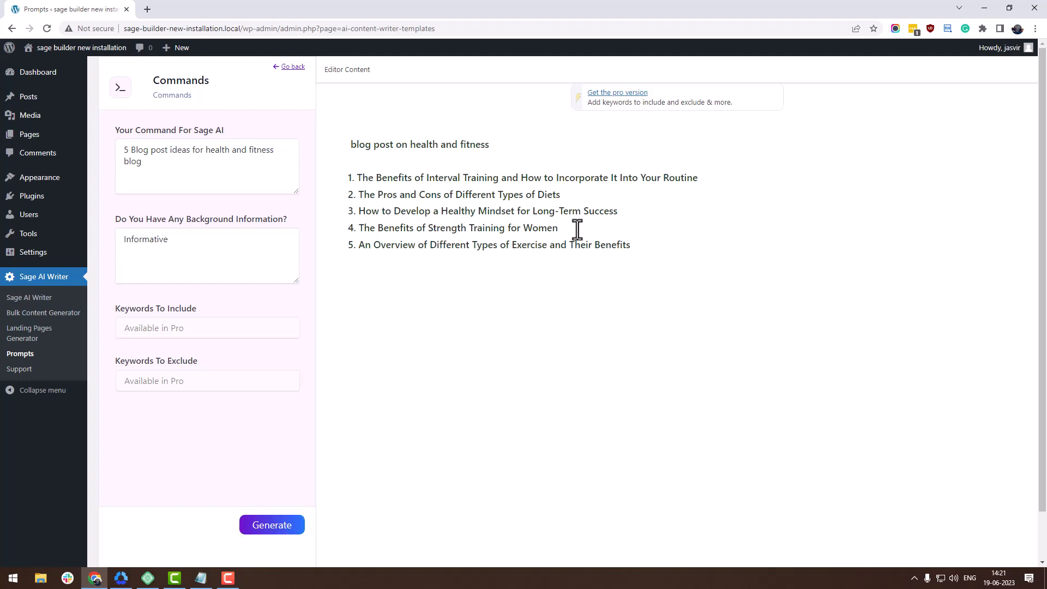
mouse_move(43, 312)
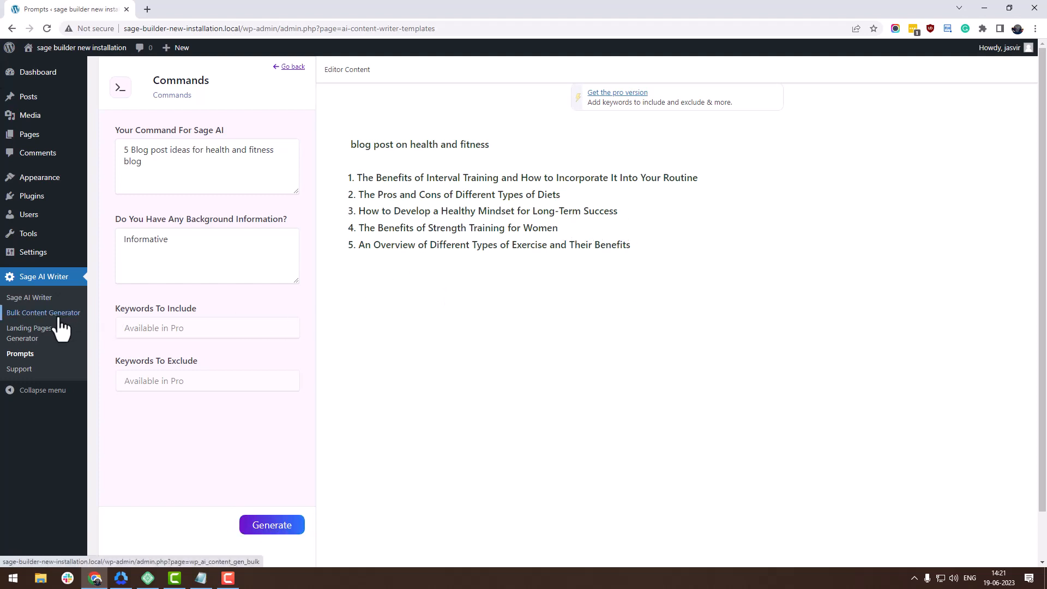
Add five article rows titled with the fitness ideas, ending with 'An Overview of Different Types of Exercise and Their Benefits'
click(42, 313)
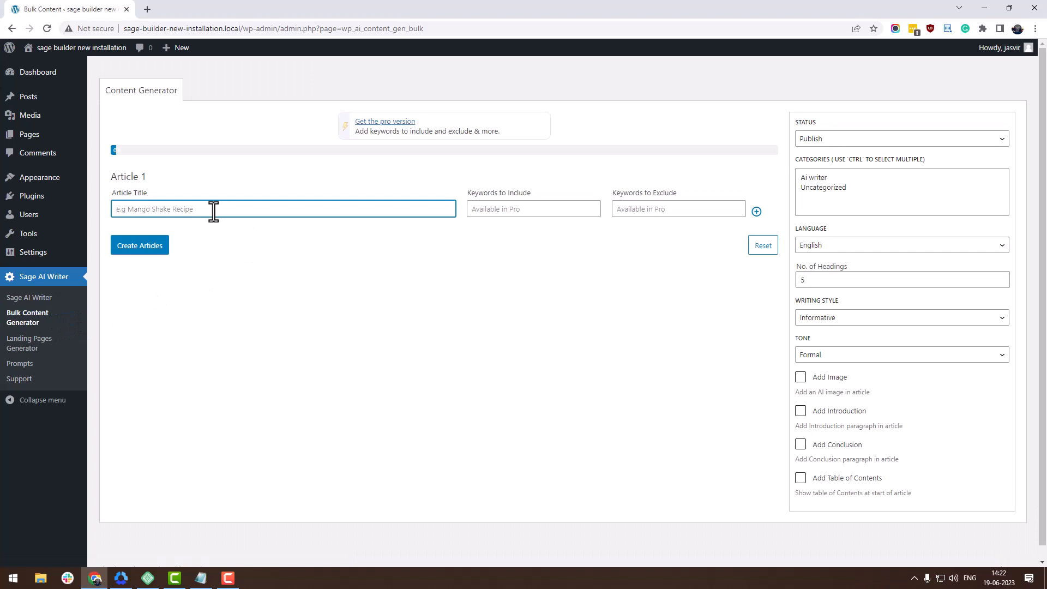
click(756, 211)
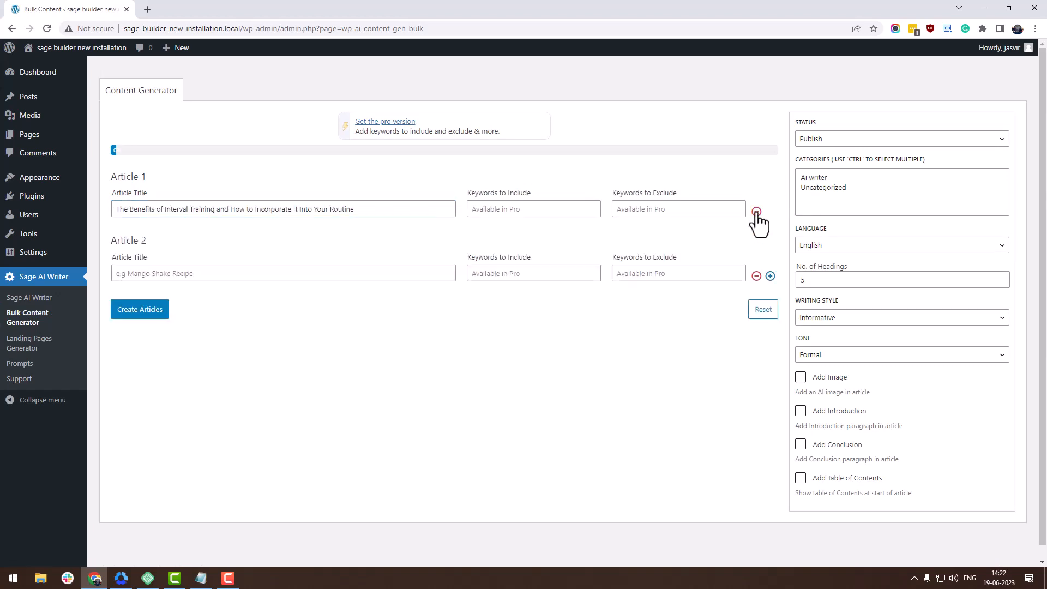
click(282, 274)
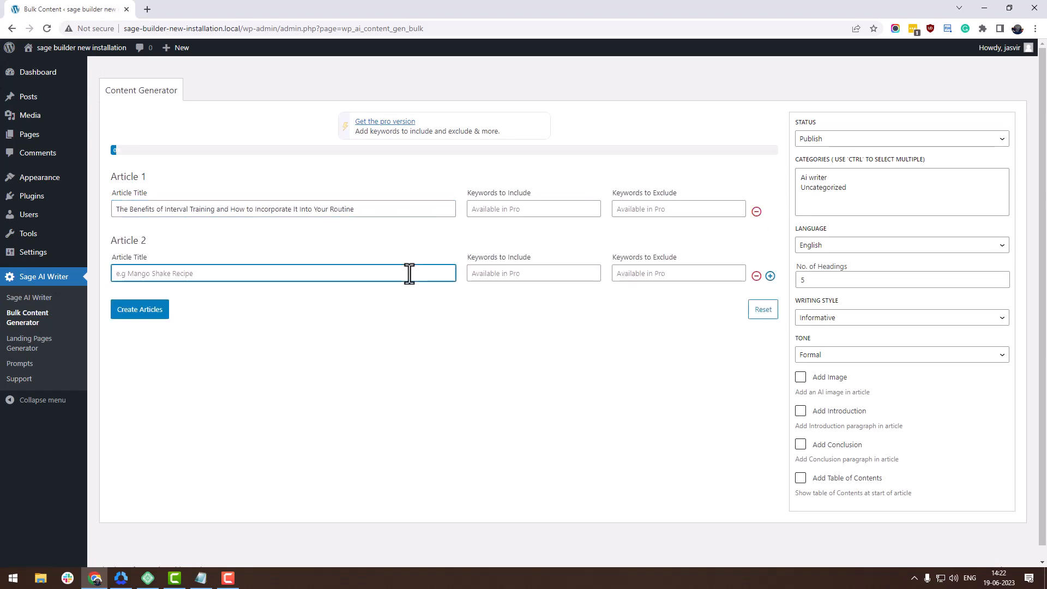
click(770, 276)
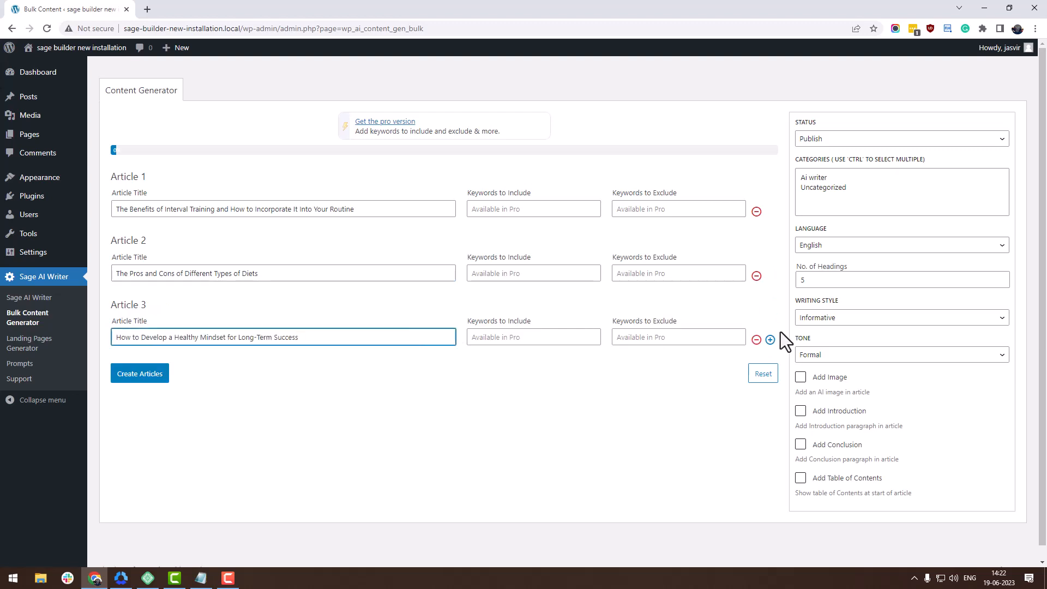
click(769, 340)
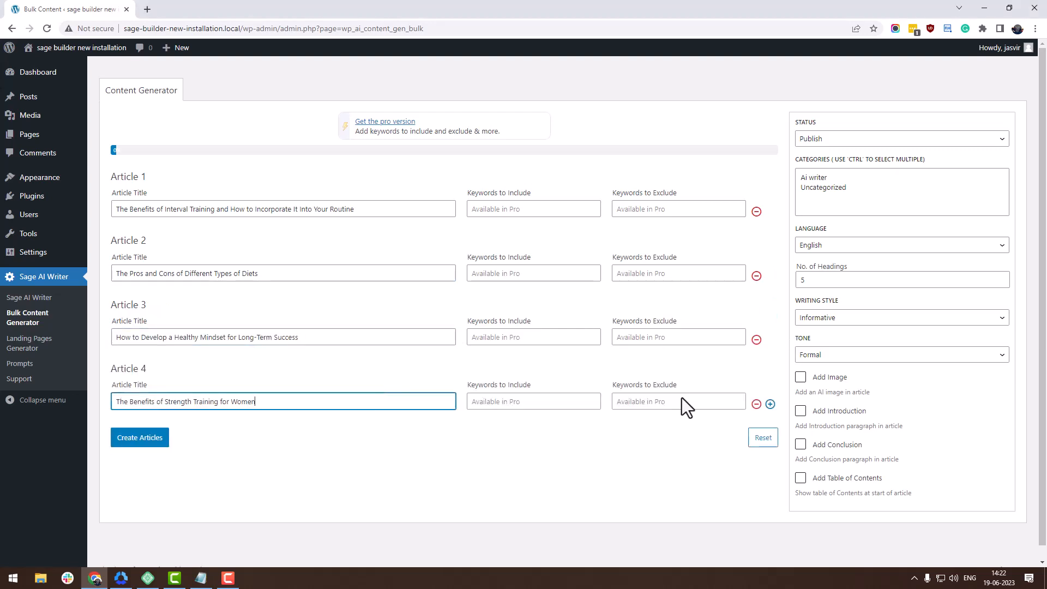
click(769, 404)
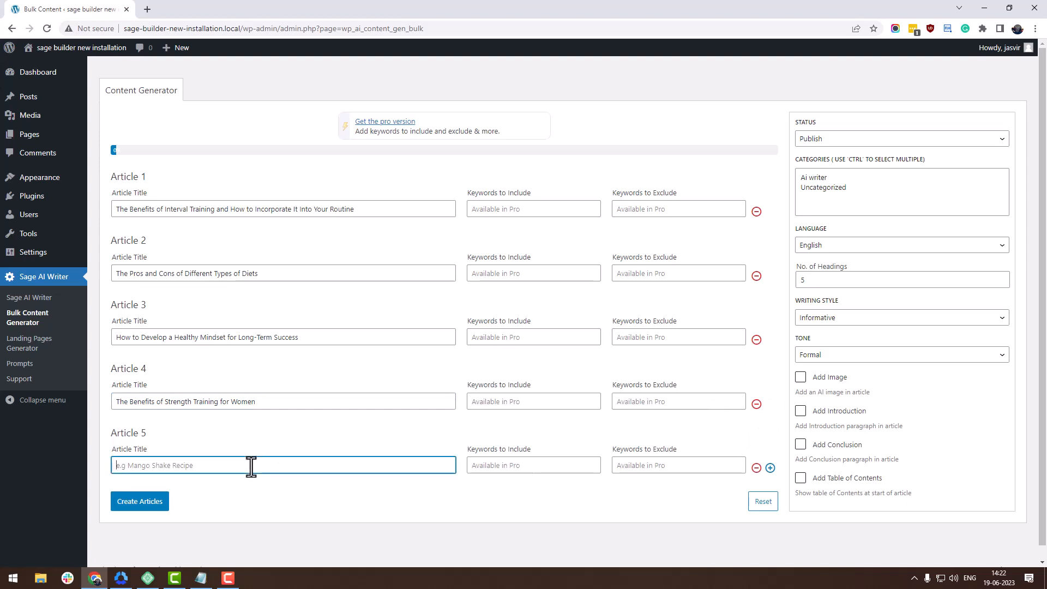
text(An Overview of Different Types of Exercise and Their Benefits)
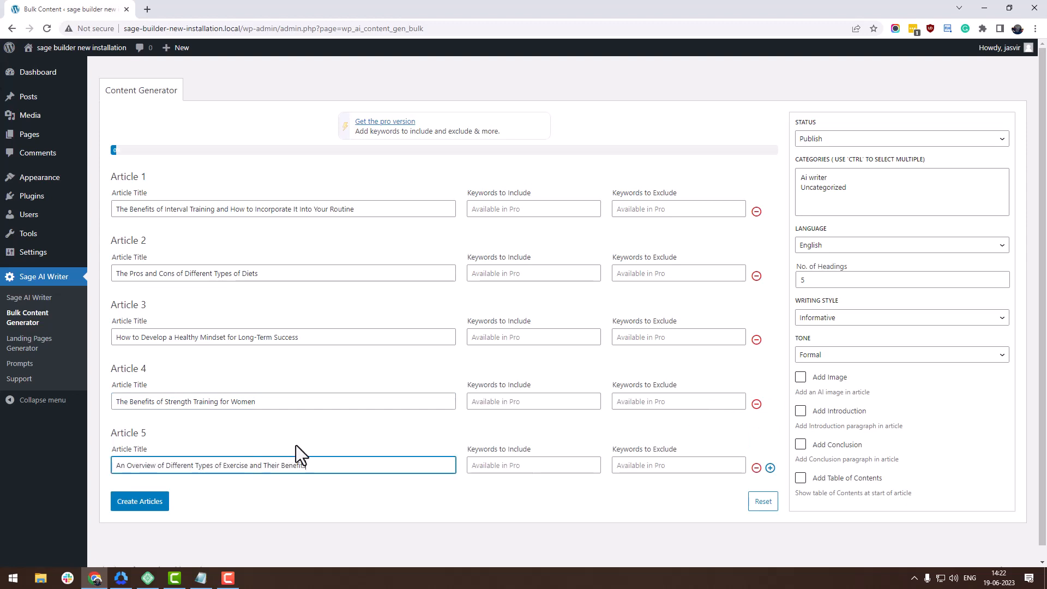
click(900, 138)
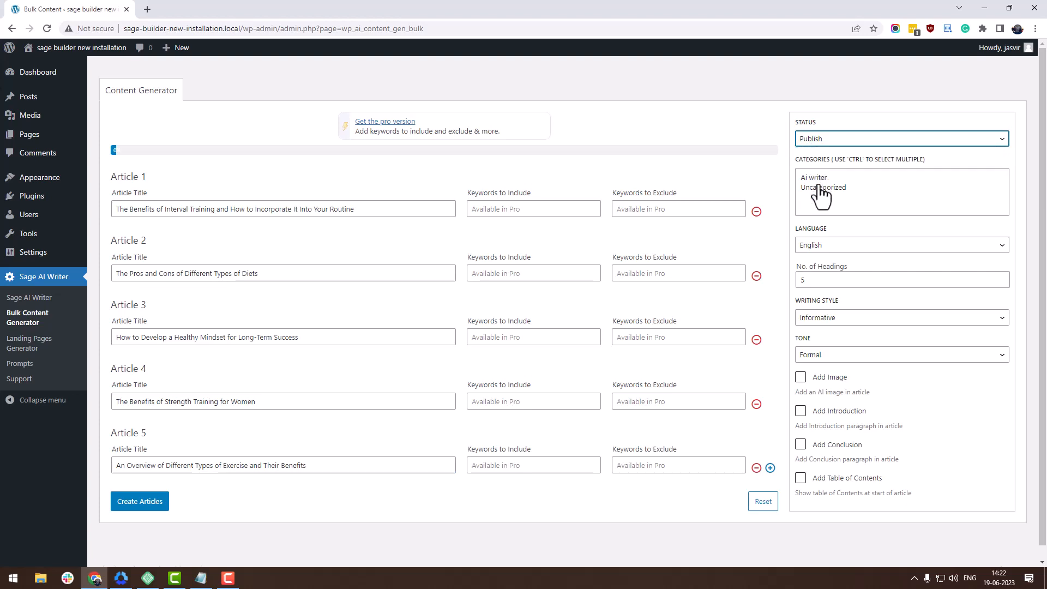
Set the articles' category to AI writer, style to Expository and tone to Humorous
click(814, 176)
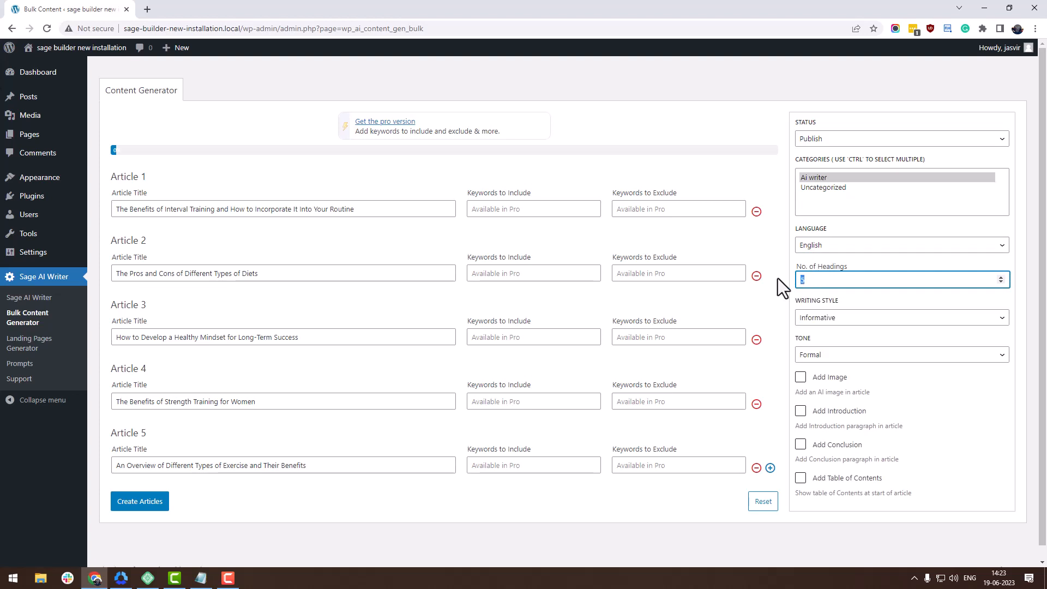
click(900, 317)
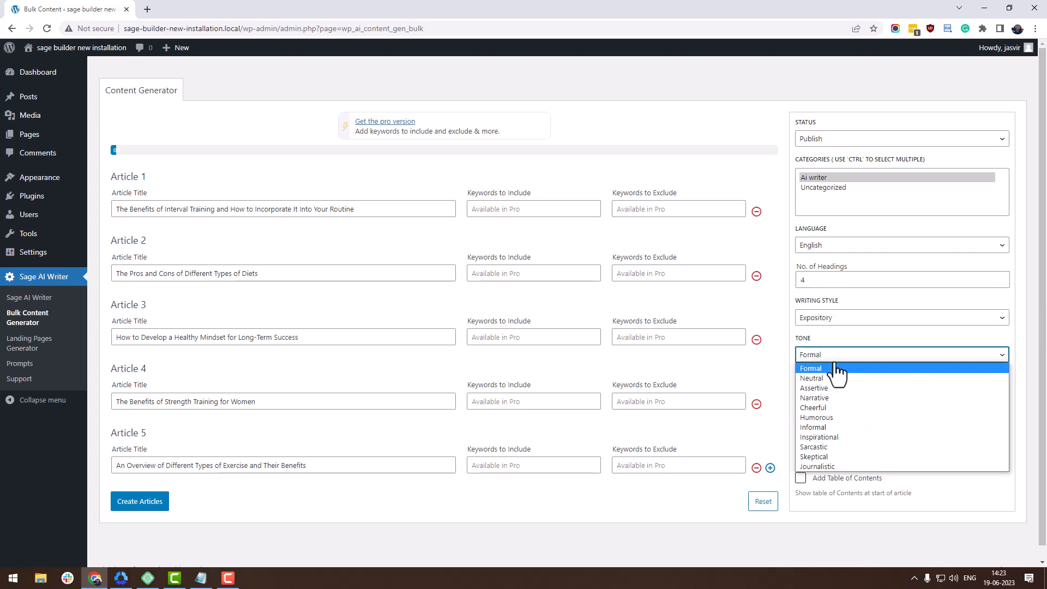
click(815, 417)
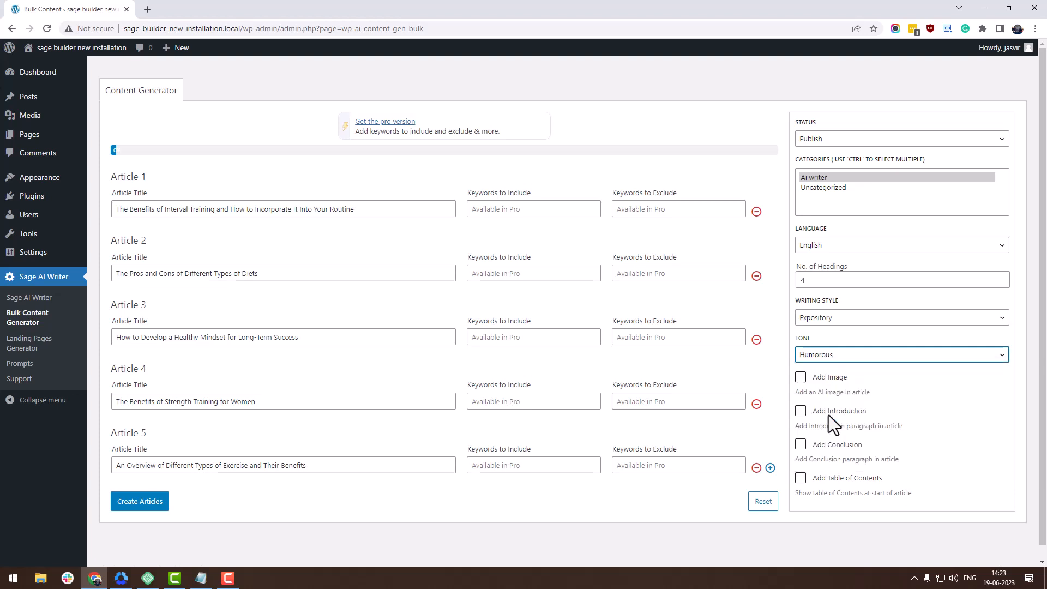
Enable image, introduction, conclusion and table of contents, then start generating the five articles
scroll(down, 3)
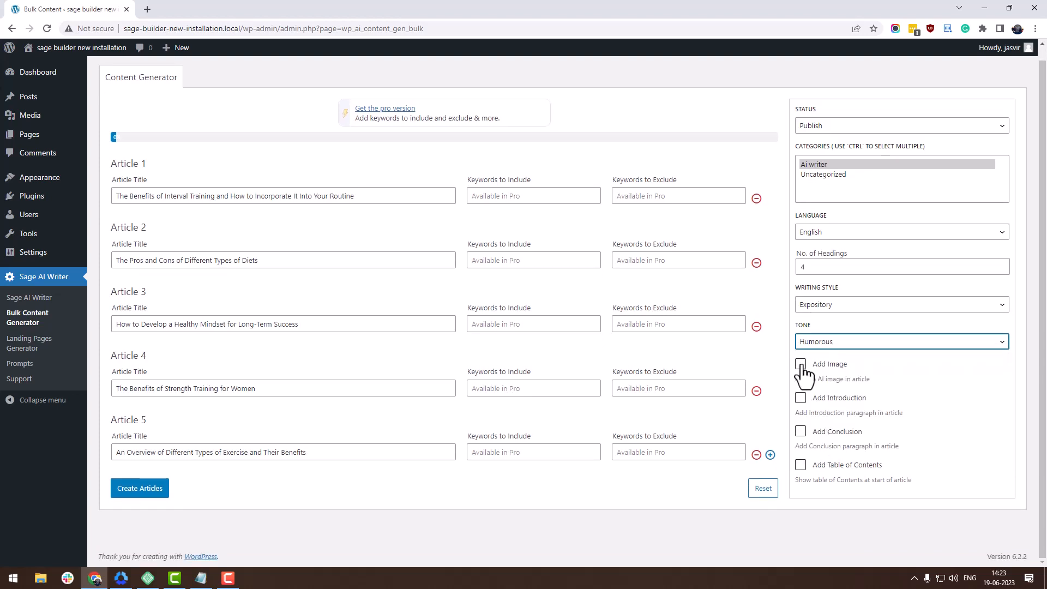
click(800, 363)
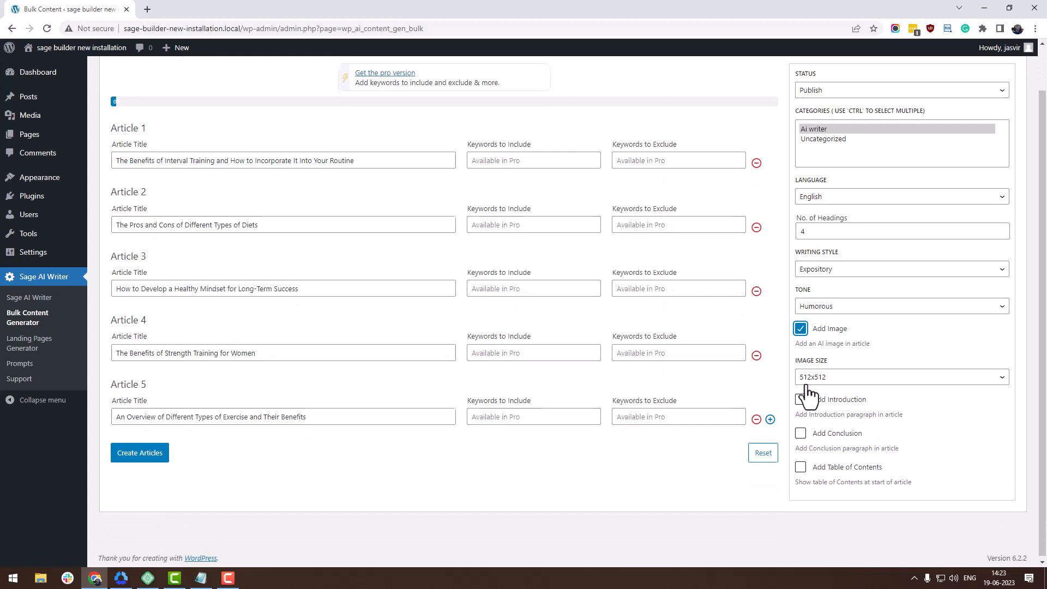
click(800, 396)
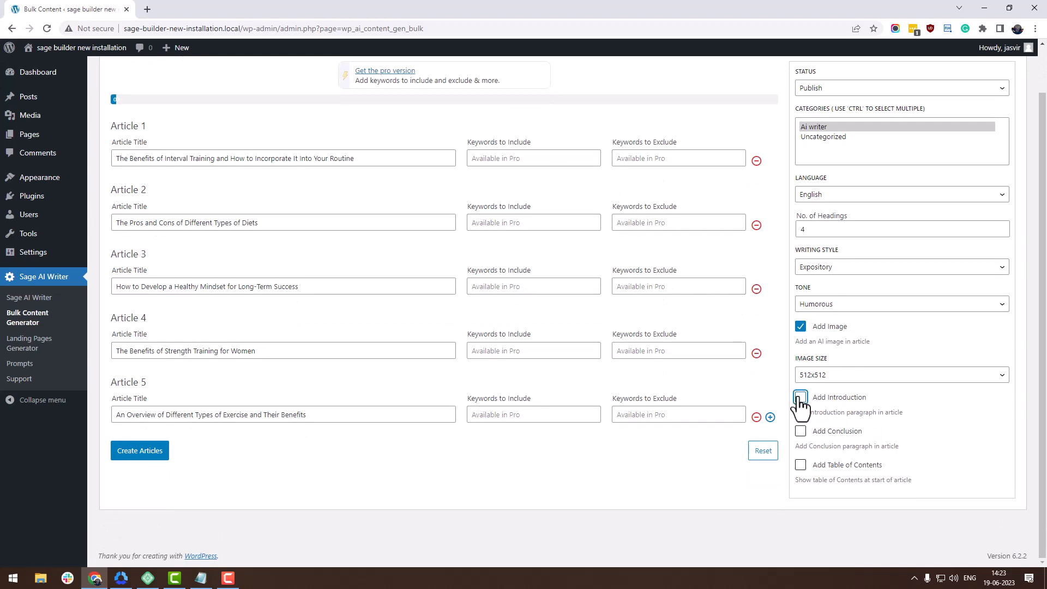
click(800, 397)
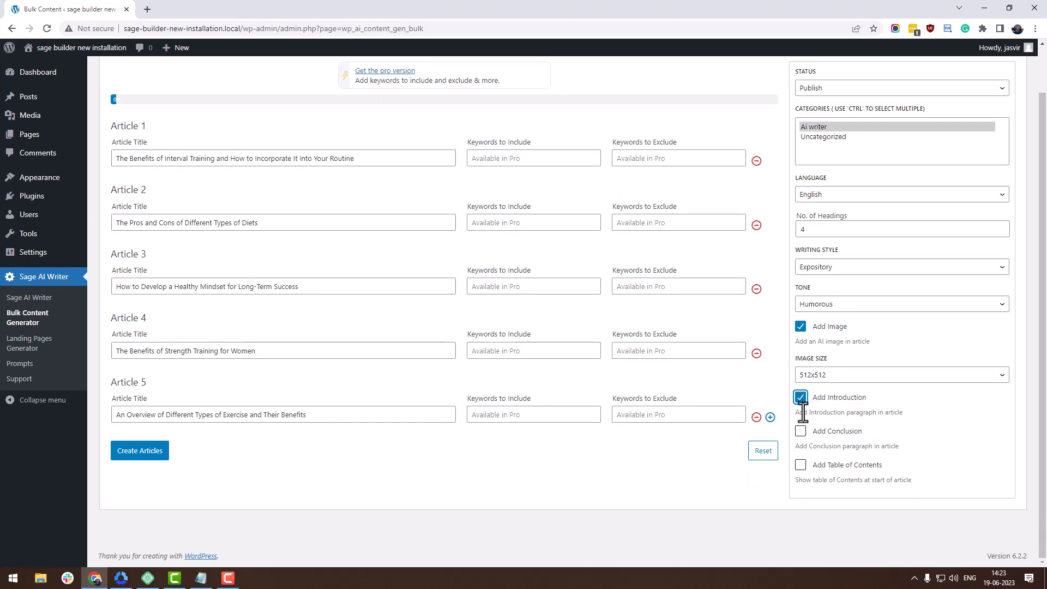
click(800, 430)
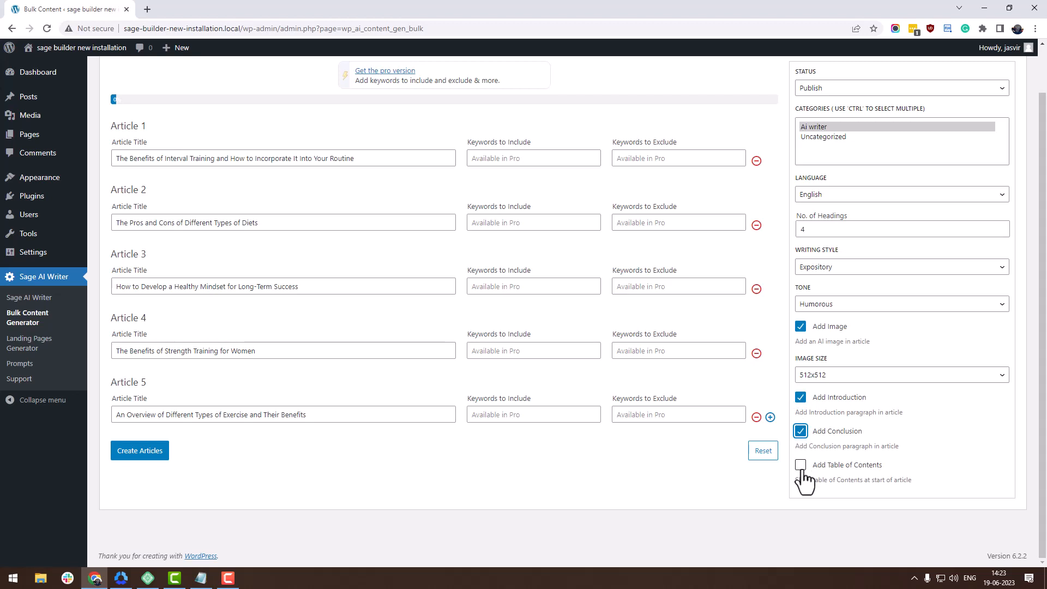
click(800, 465)
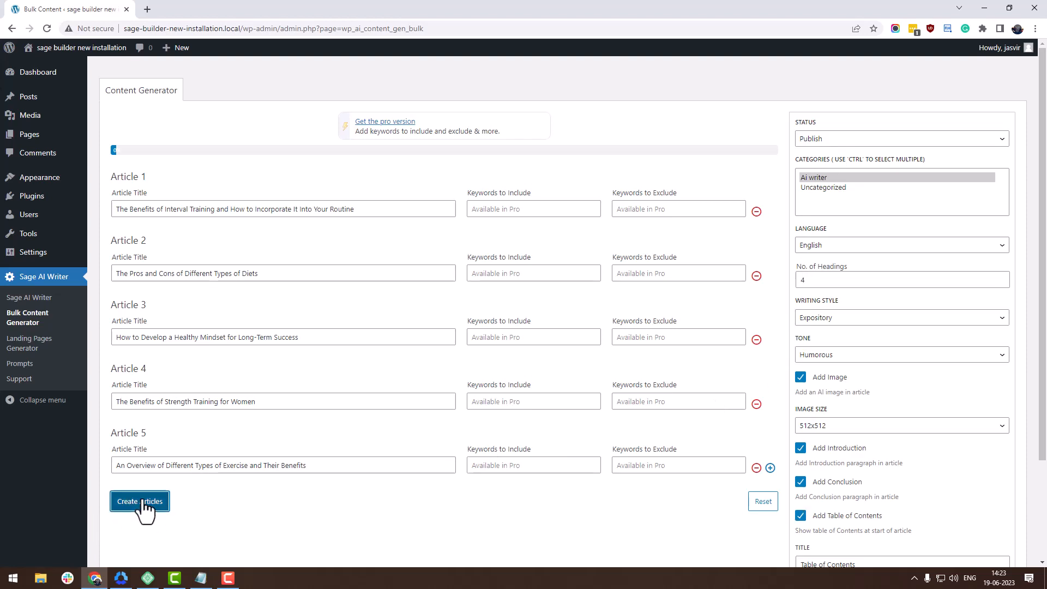
click(140, 502)
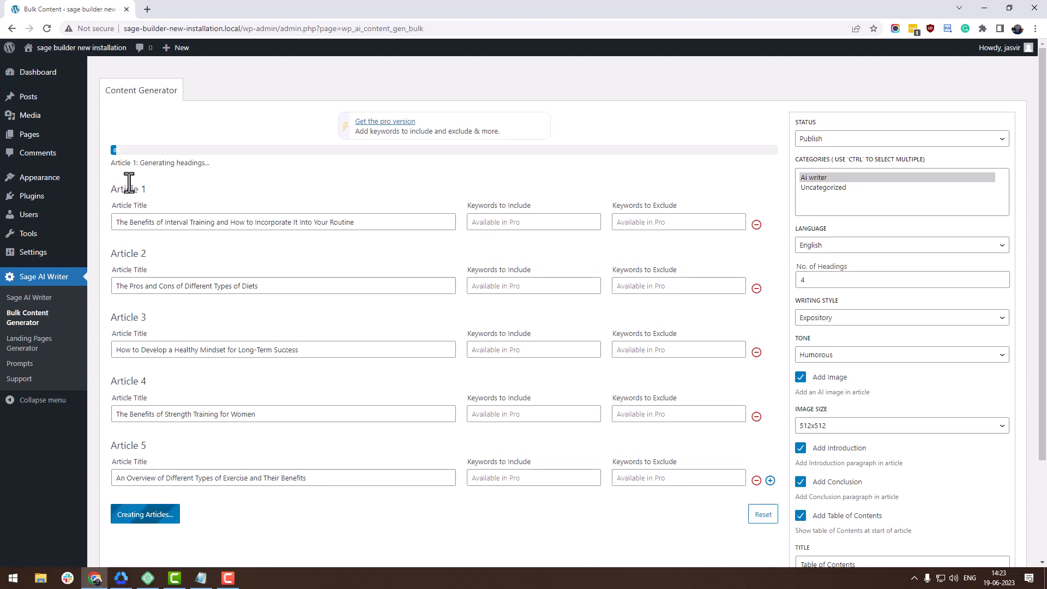
mouse_move(212, 179)
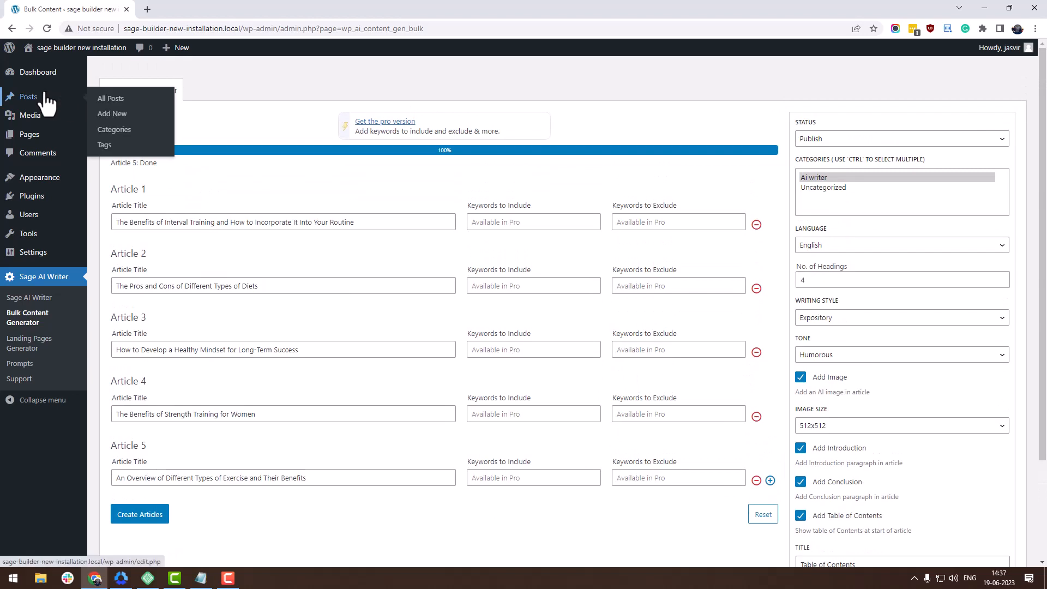
Open the published interval training post from All Posts and scroll through its sections
click(110, 98)
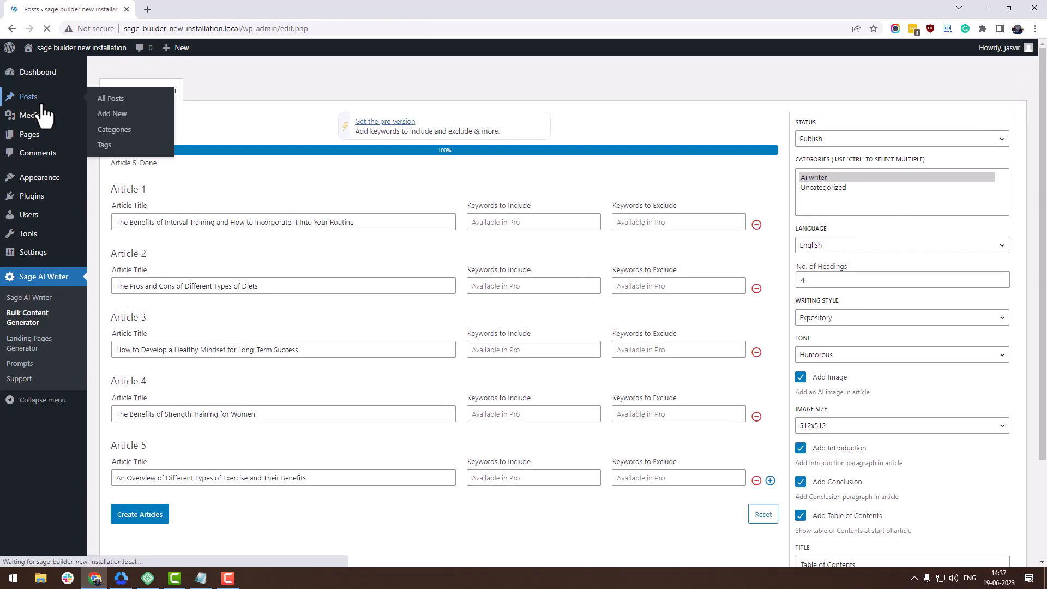
click(110, 98)
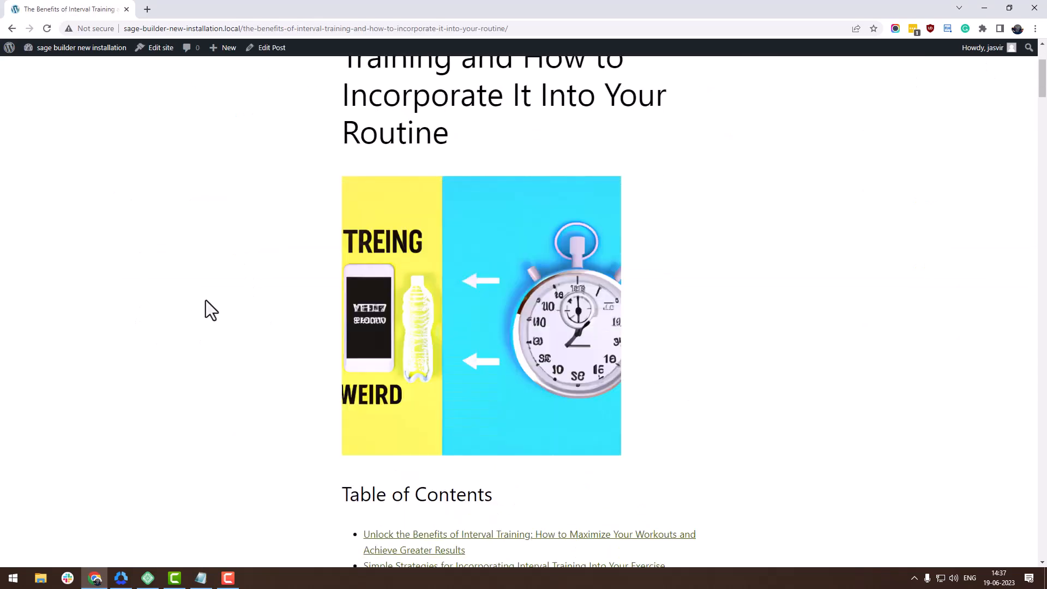
scroll(down, 3)
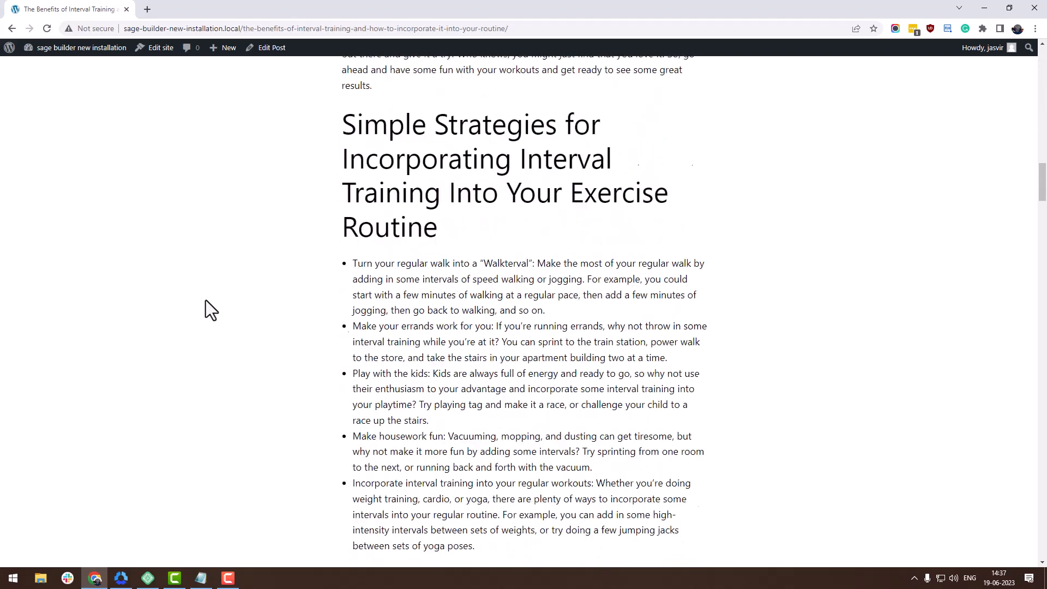